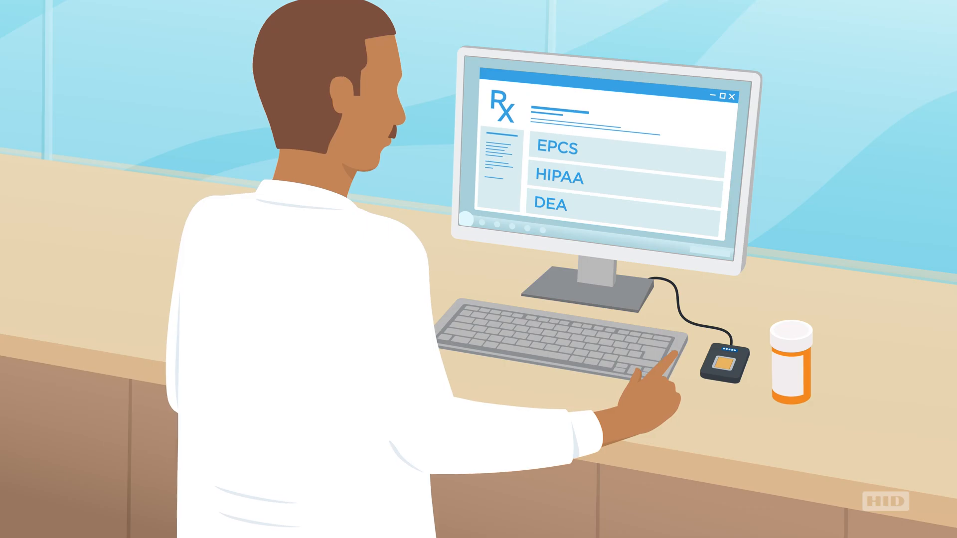
pyautogui.click(729, 358)
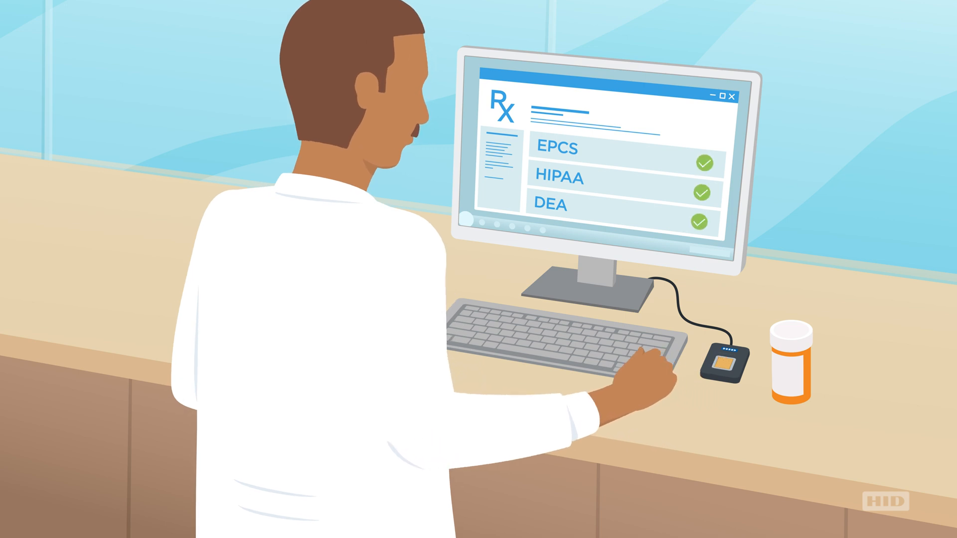